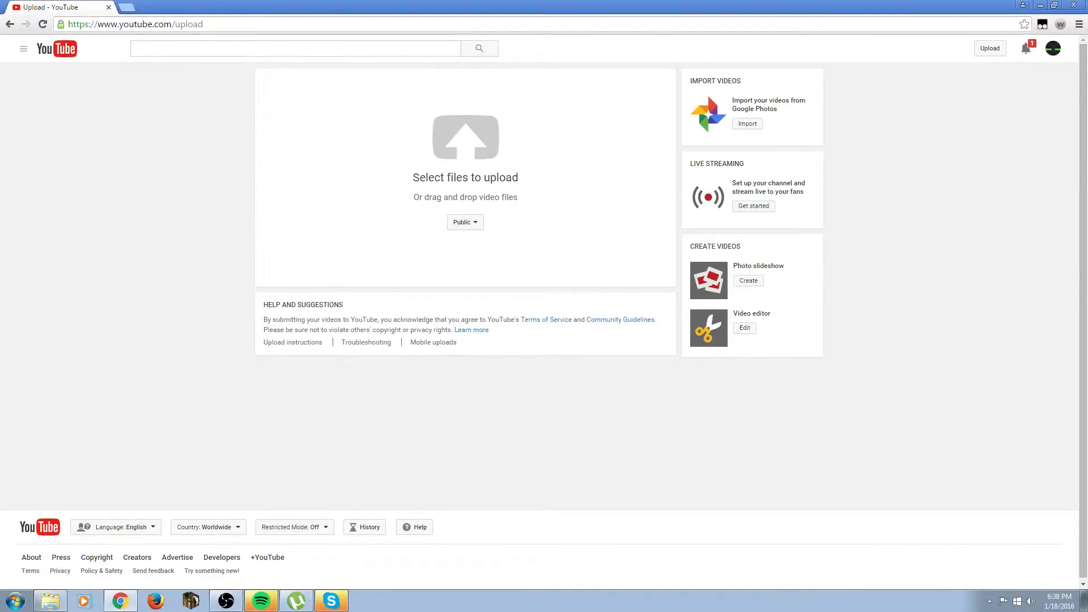
mouse_move(292, 342)
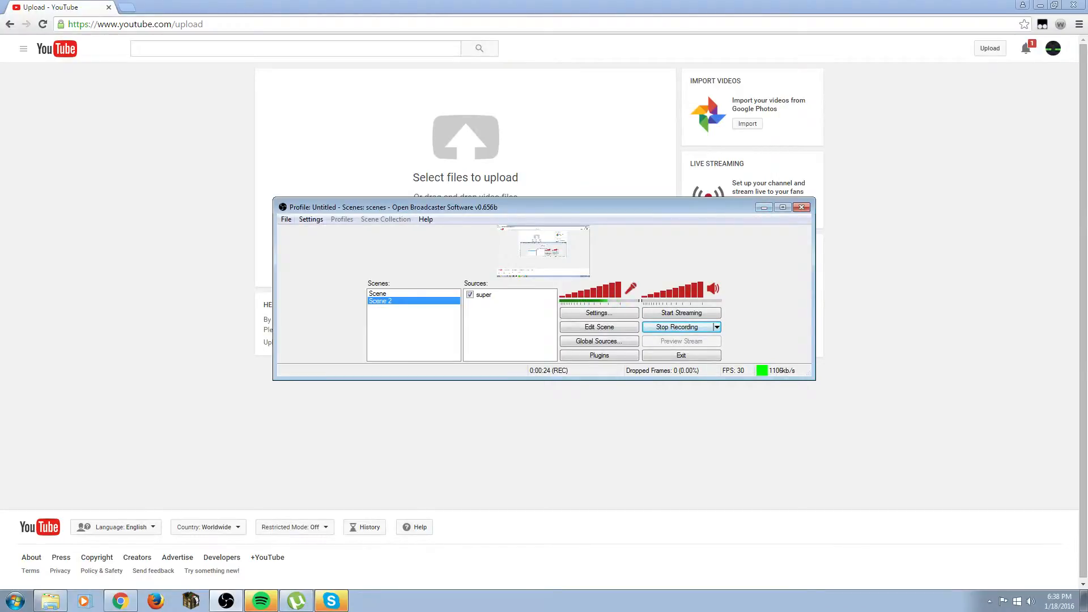
Open the recordings folder from the OBS File menu.
left_click(286, 219)
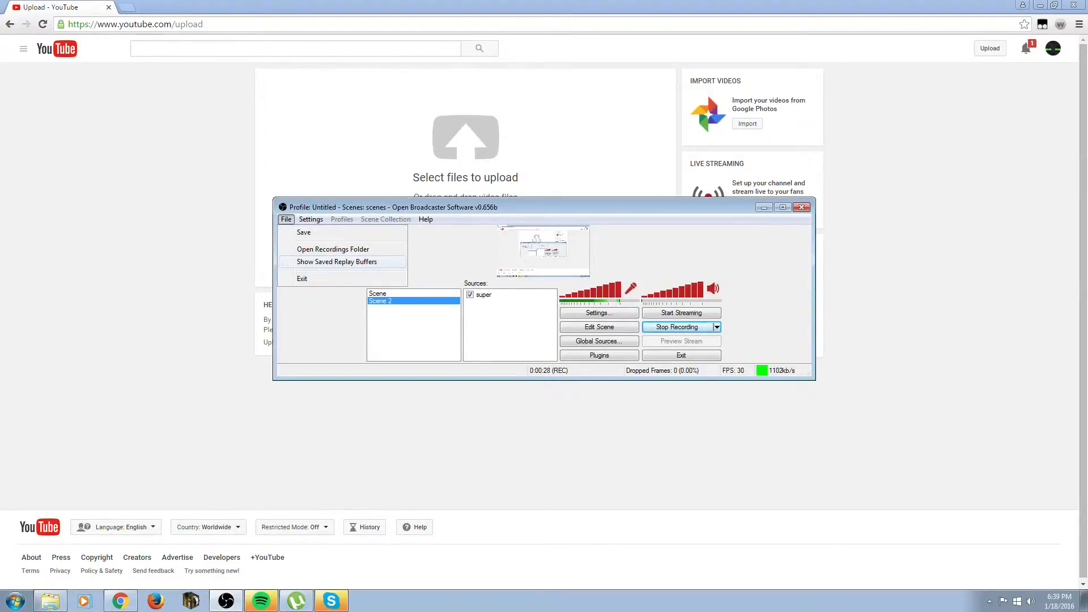
left_click(334, 248)
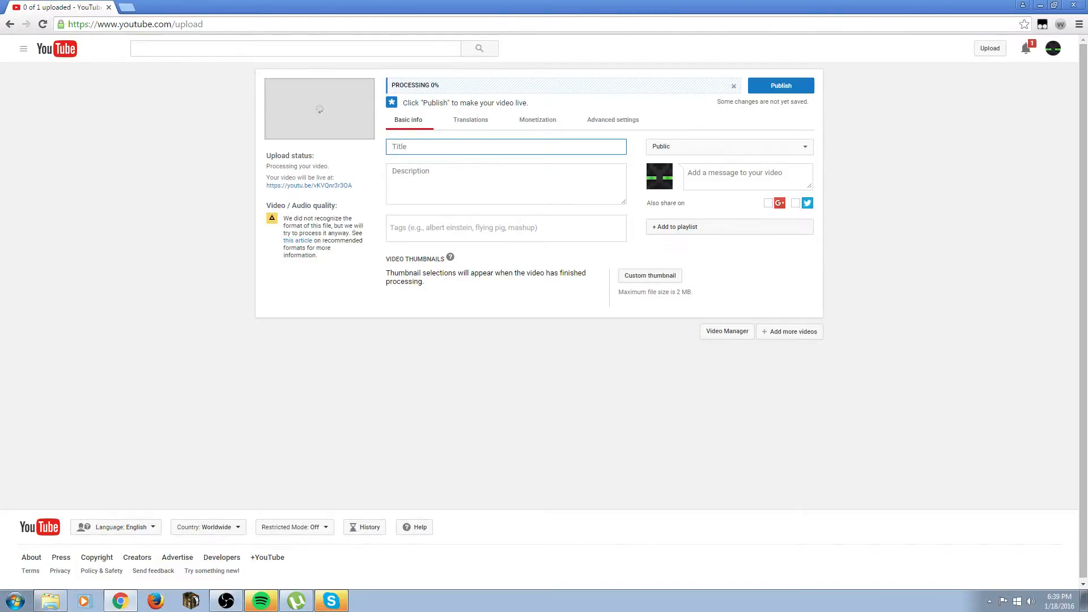
Upload the recorded video file to YouTube and focus the Title field.
left_click(780, 85)
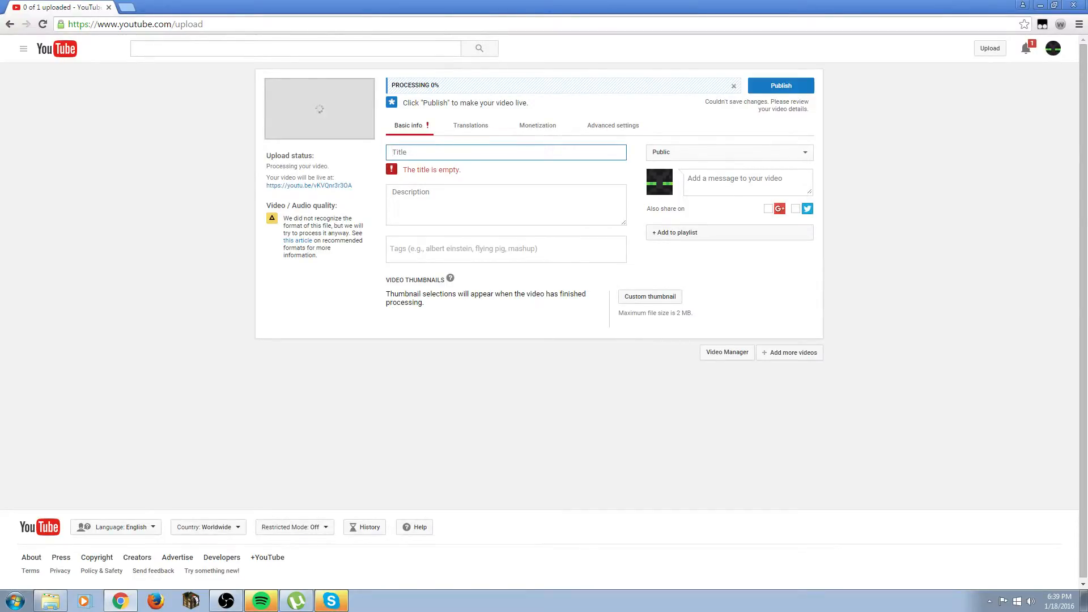
left_click(505, 152)
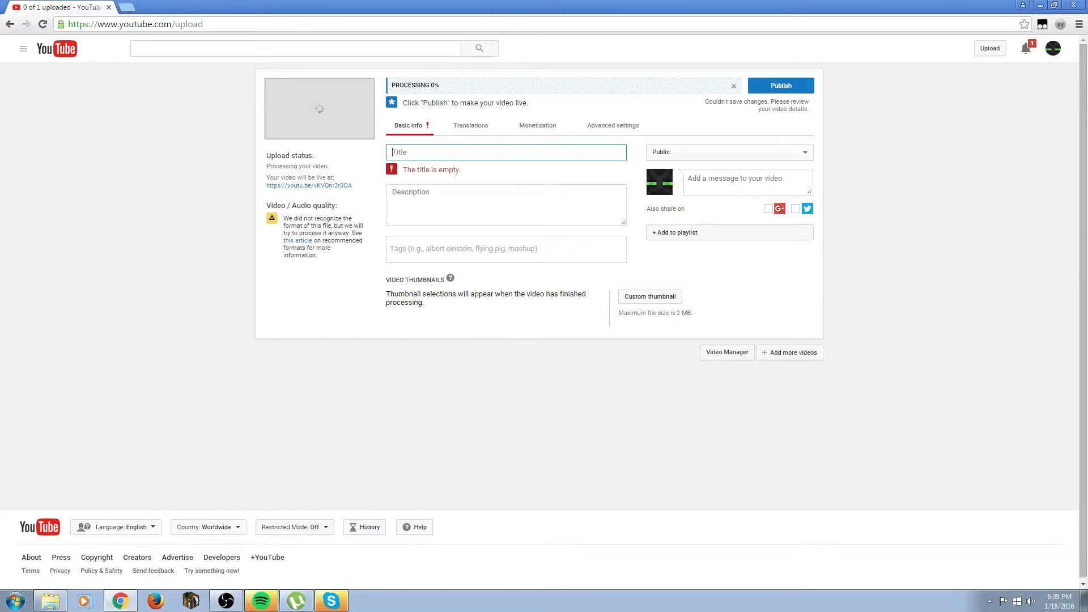
Enter the title 'I Failed! - FailMan' and move to the description.
type("I Failed! -")
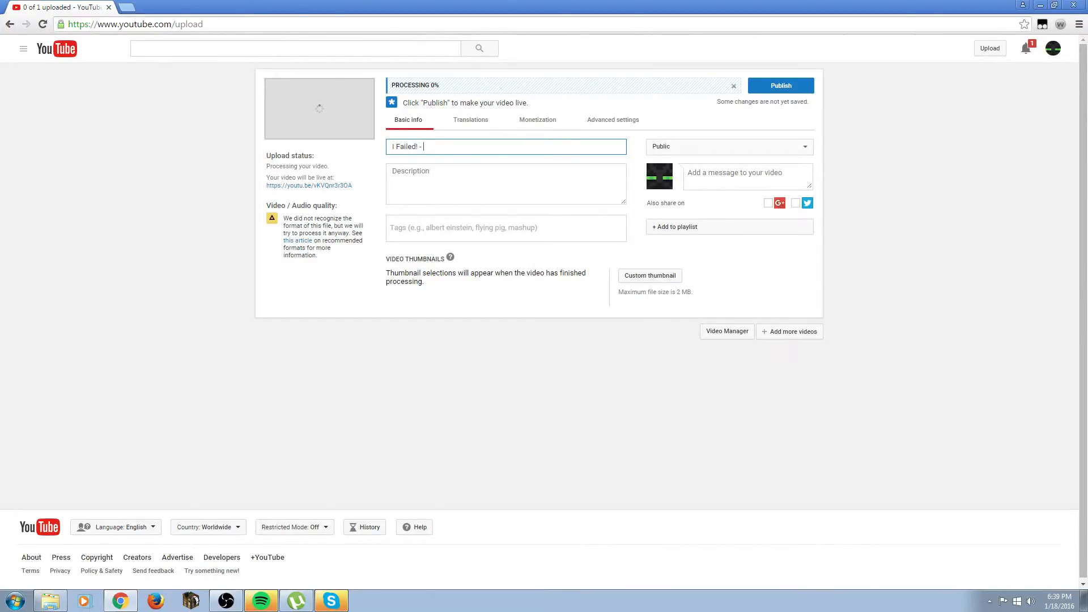
type("Fai")
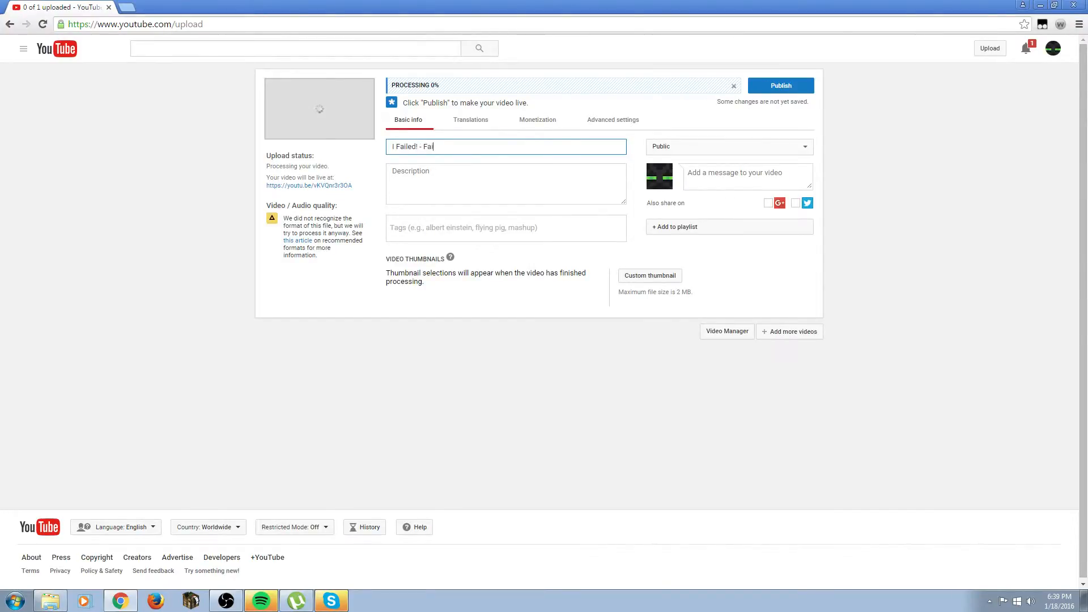
type("lMan")
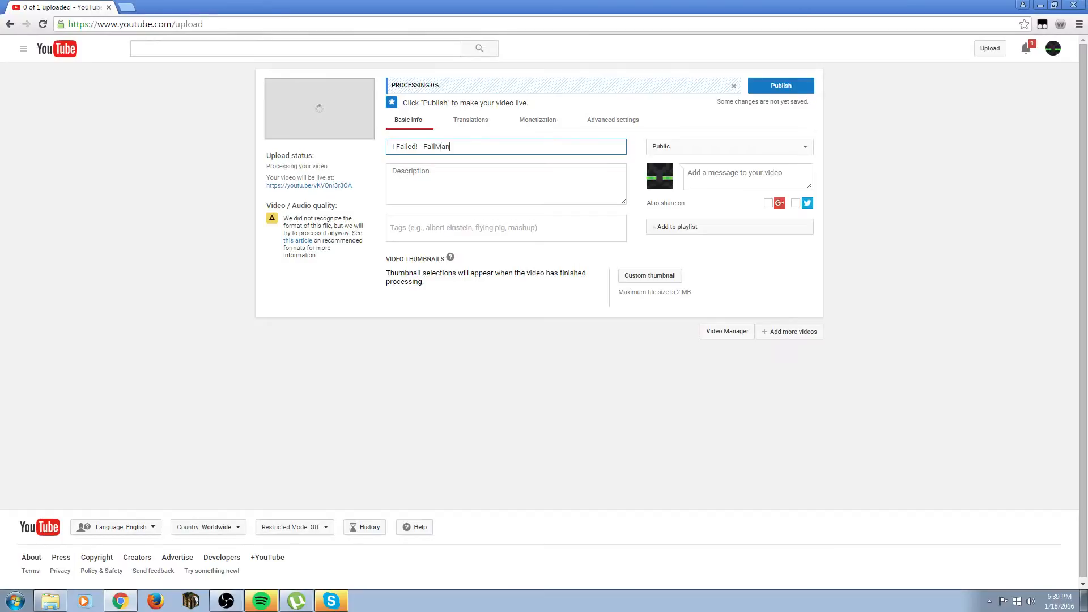
left_click(505, 183)
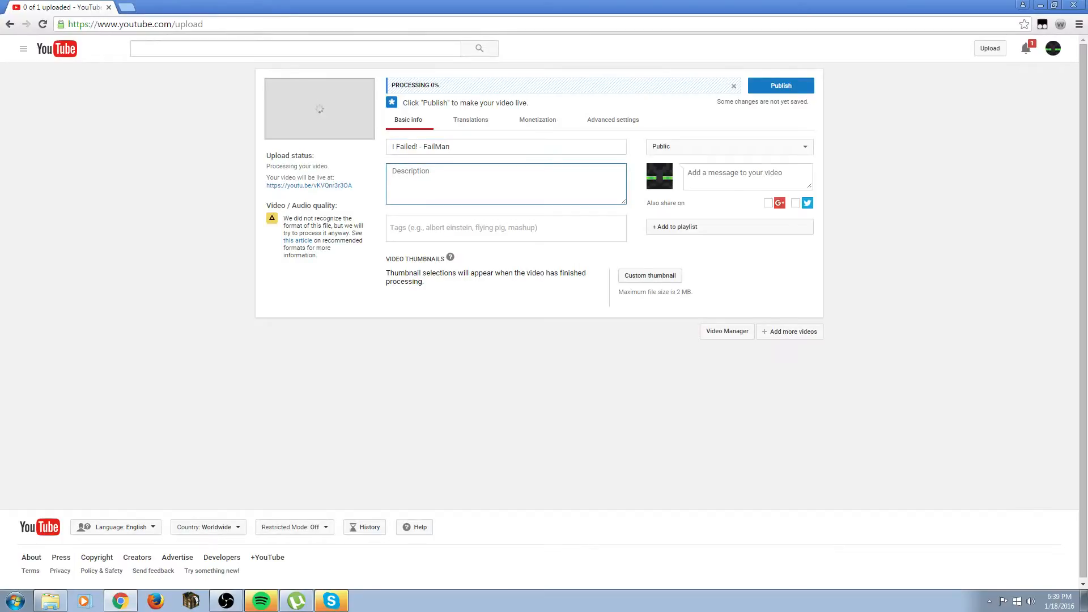
Enter the description 'Enjoy!' and let the draft save.
type("Enjoy")
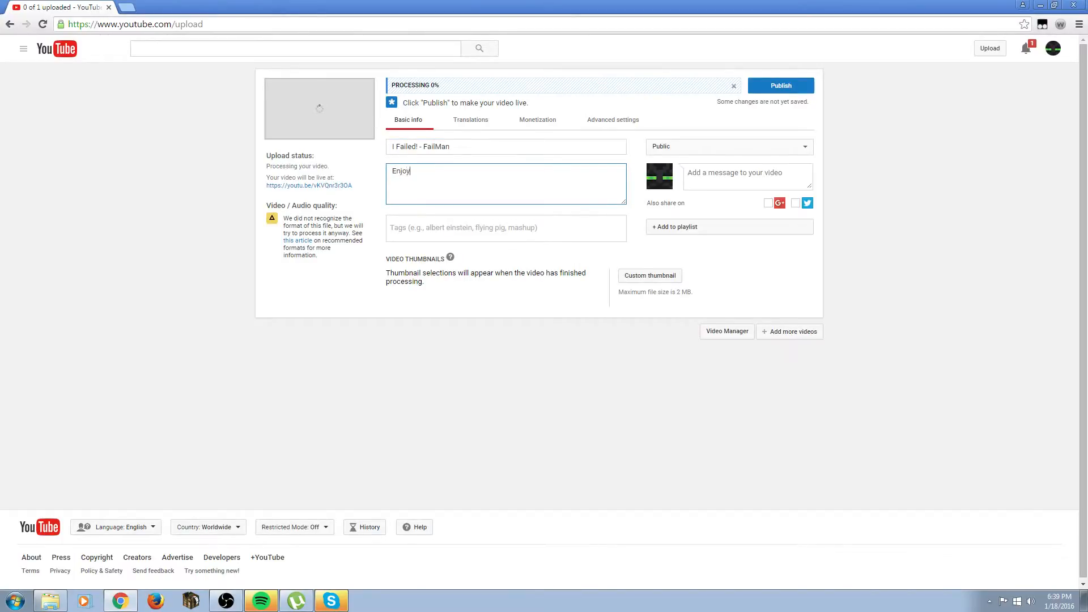
type("!")
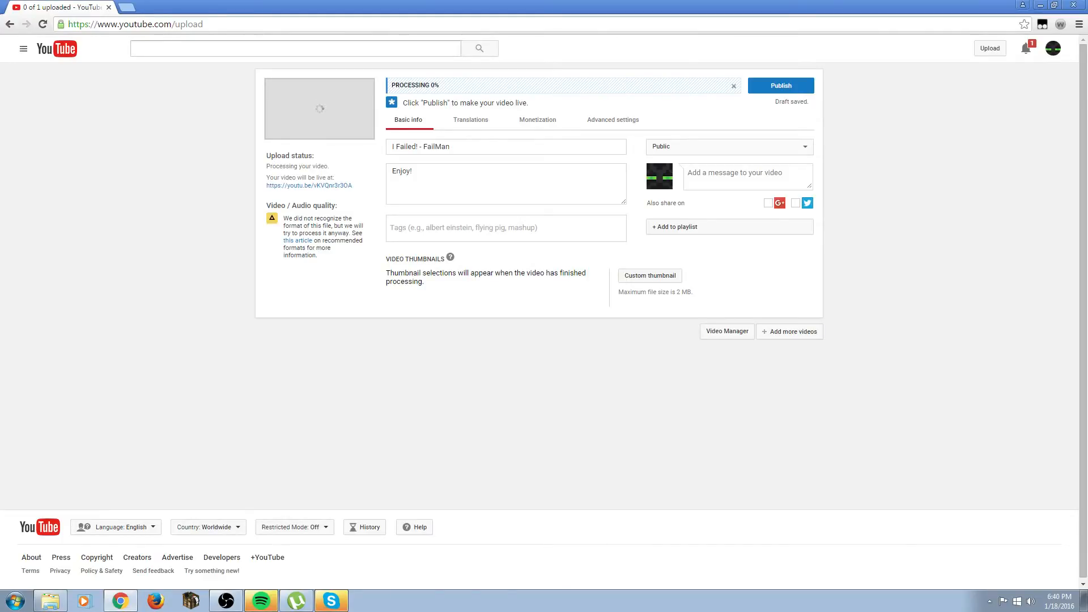
left_click(294, 48)
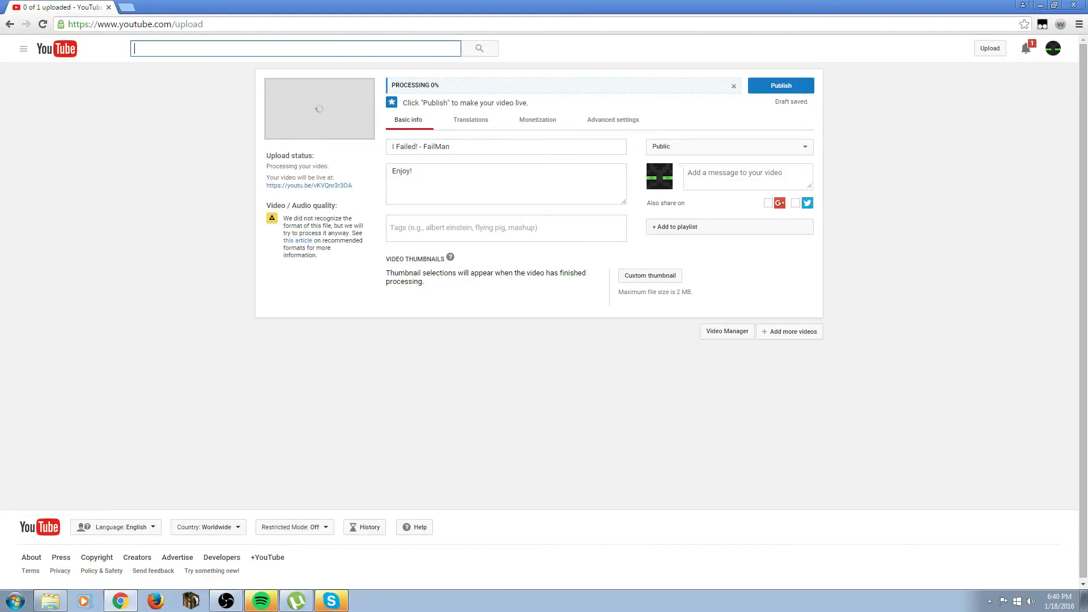